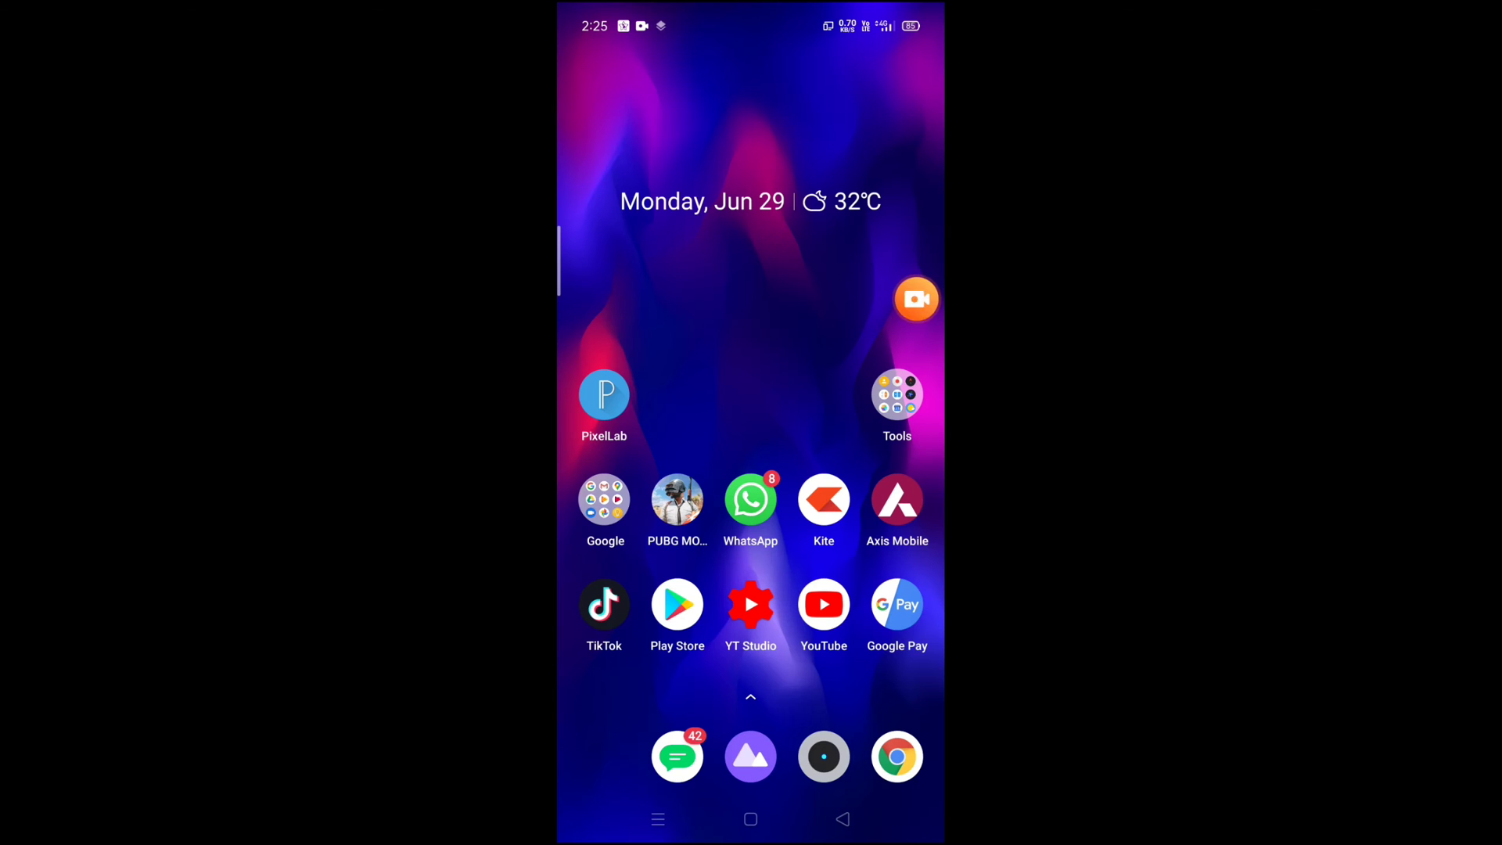
# Drag Phone from the app drawer into the dock's left slot, then swipe across home pages
pyautogui.click(916, 299)
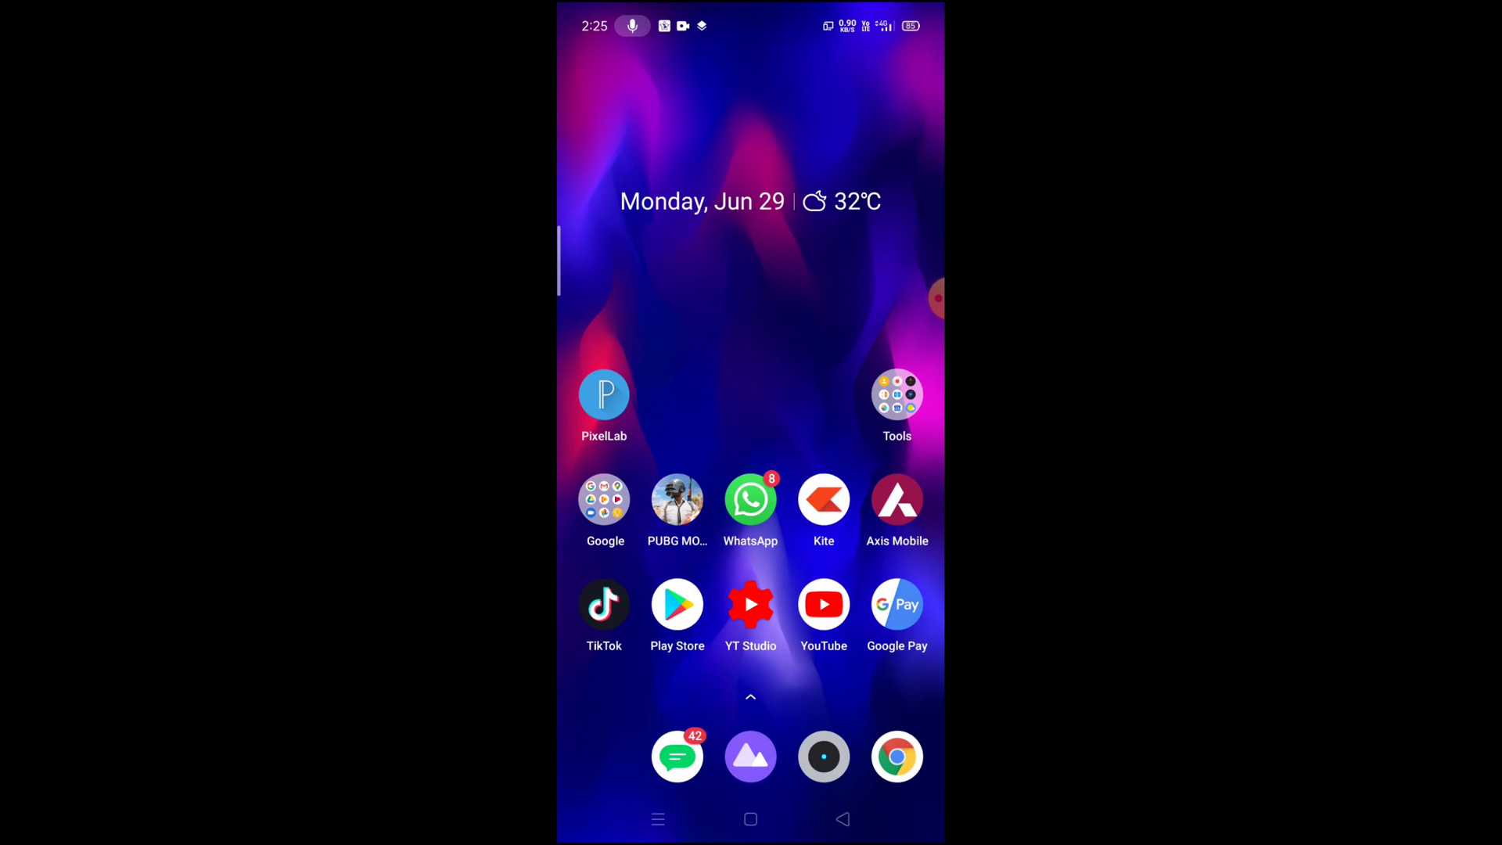
pyautogui.scroll(3)
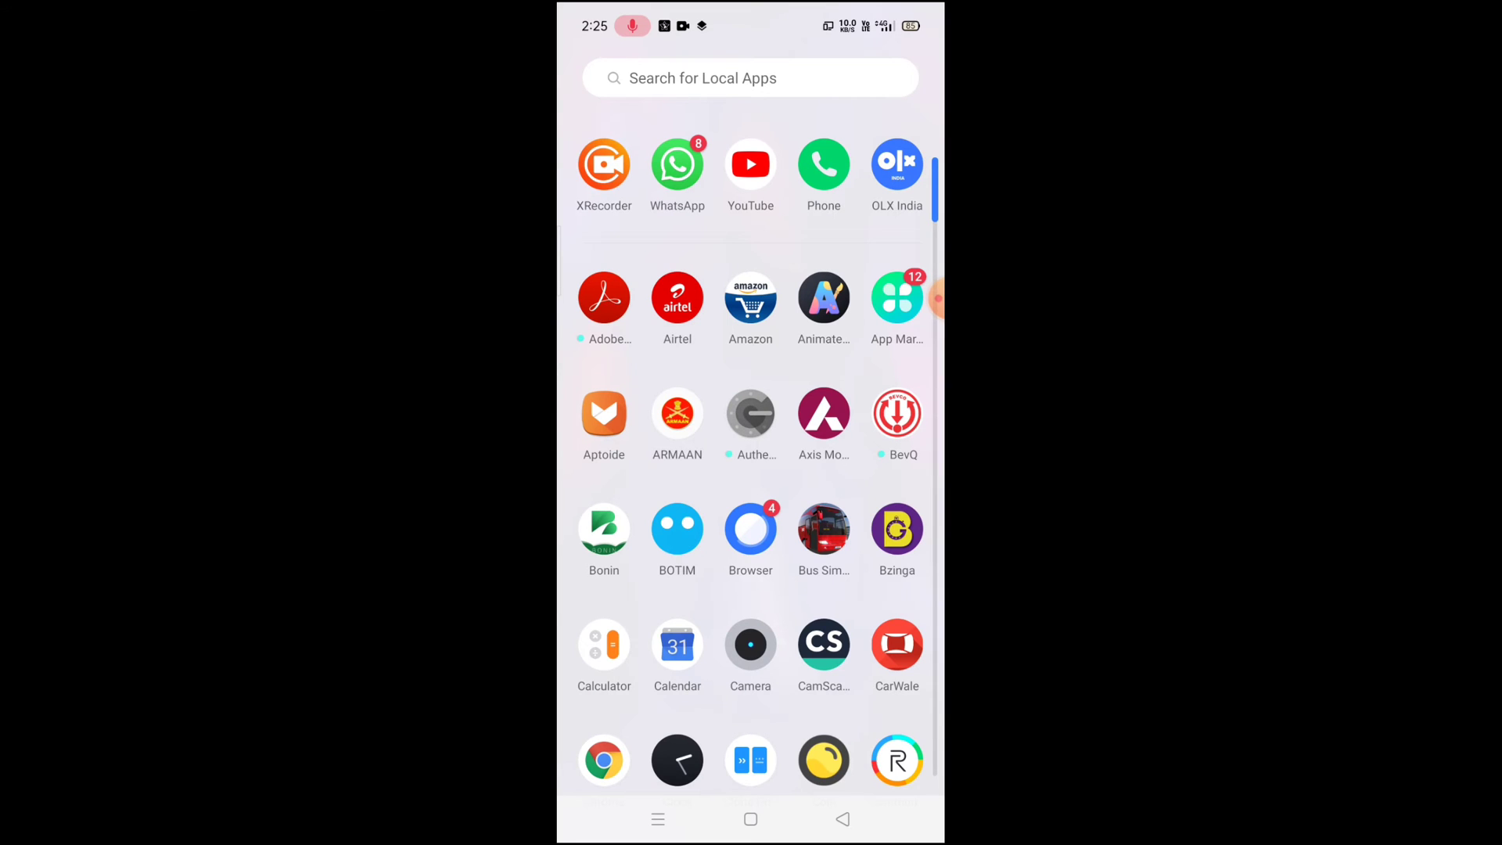
pyautogui.scroll(-3)
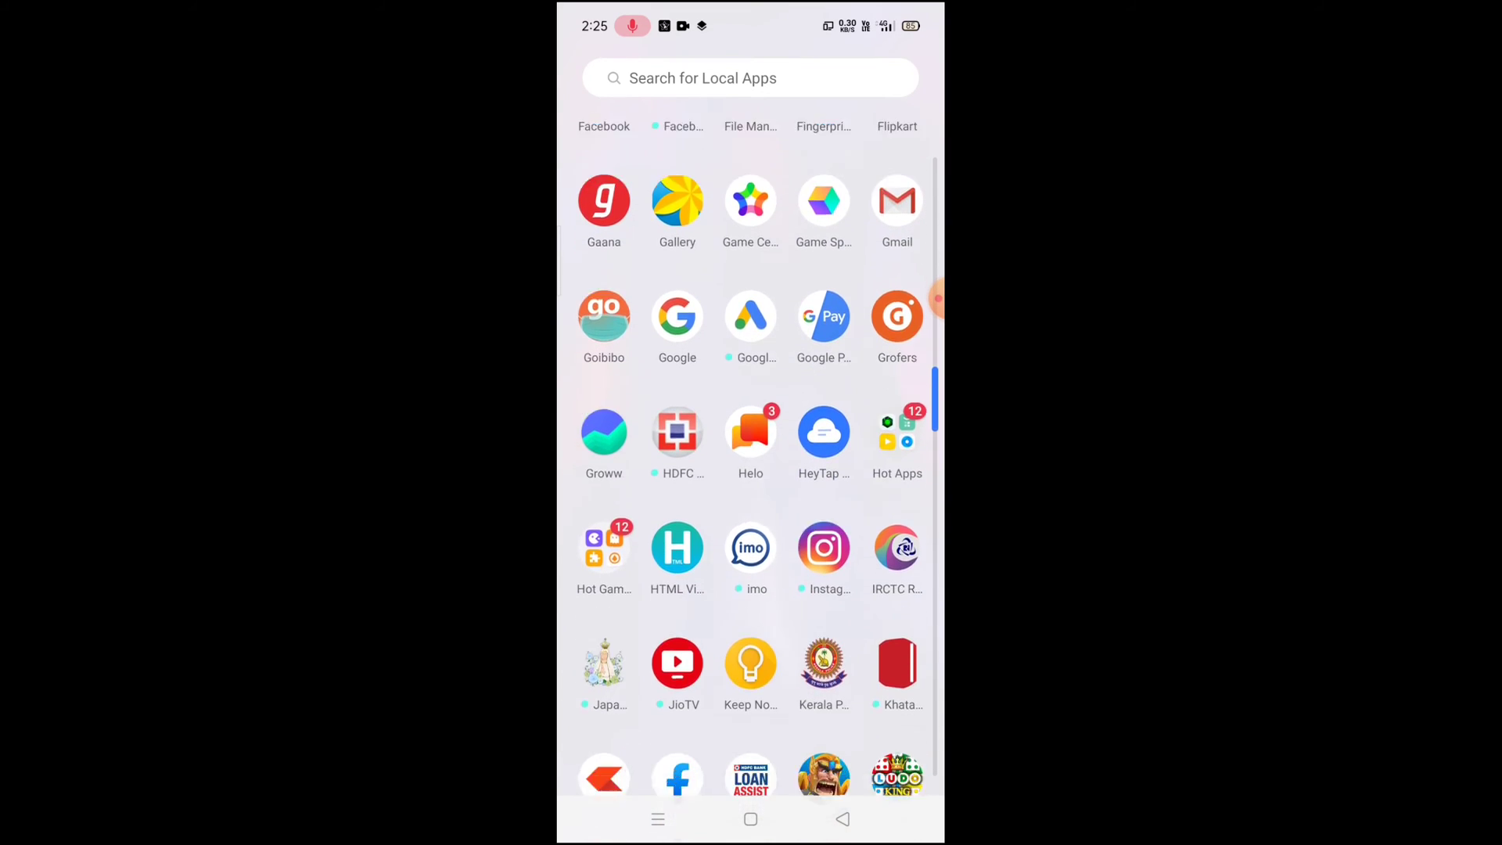
pyautogui.scroll(-3)
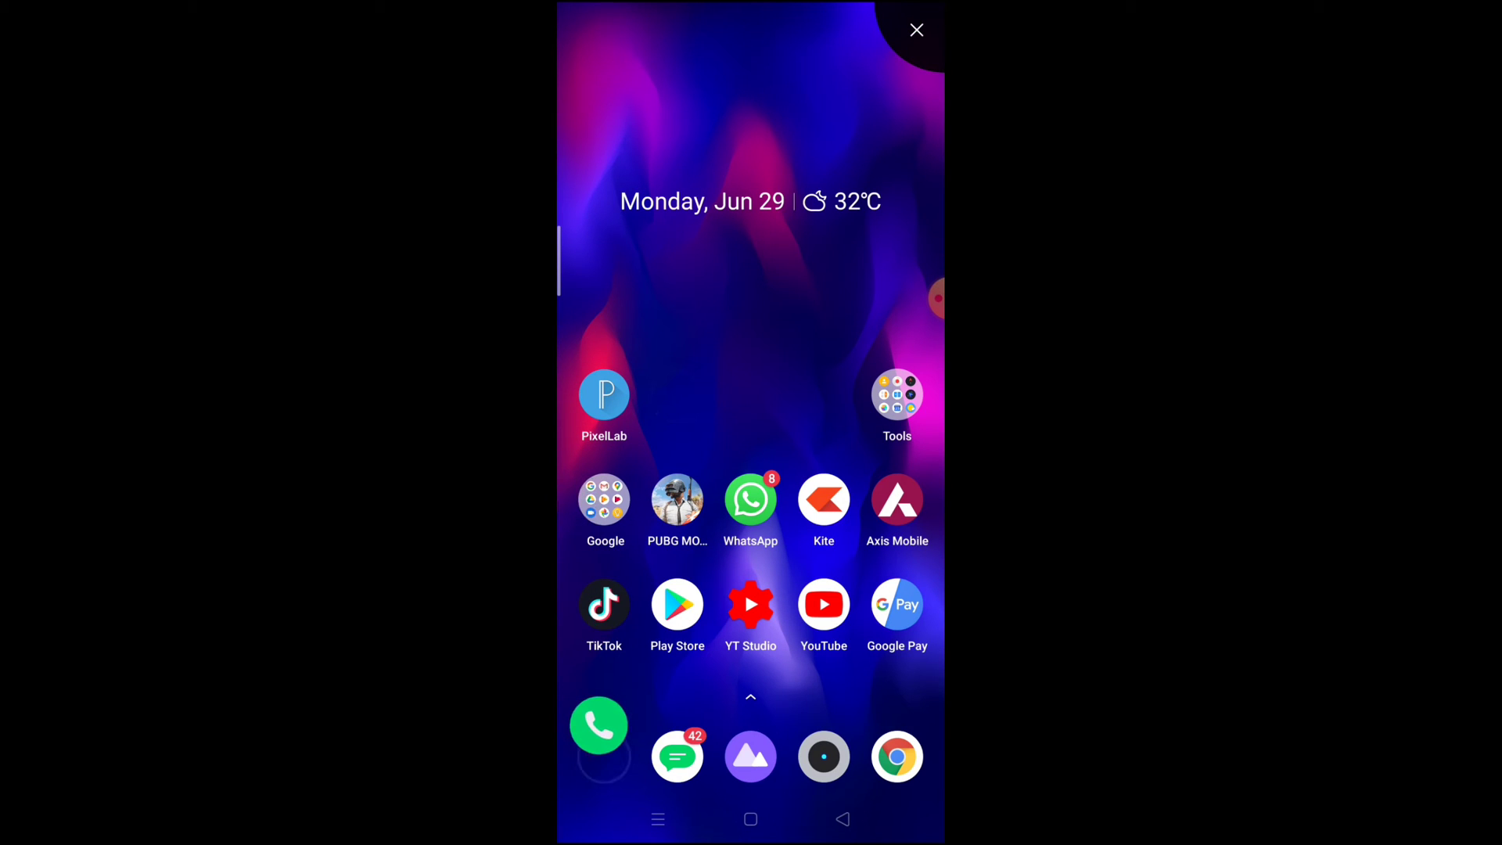
pyautogui.click(915, 29)
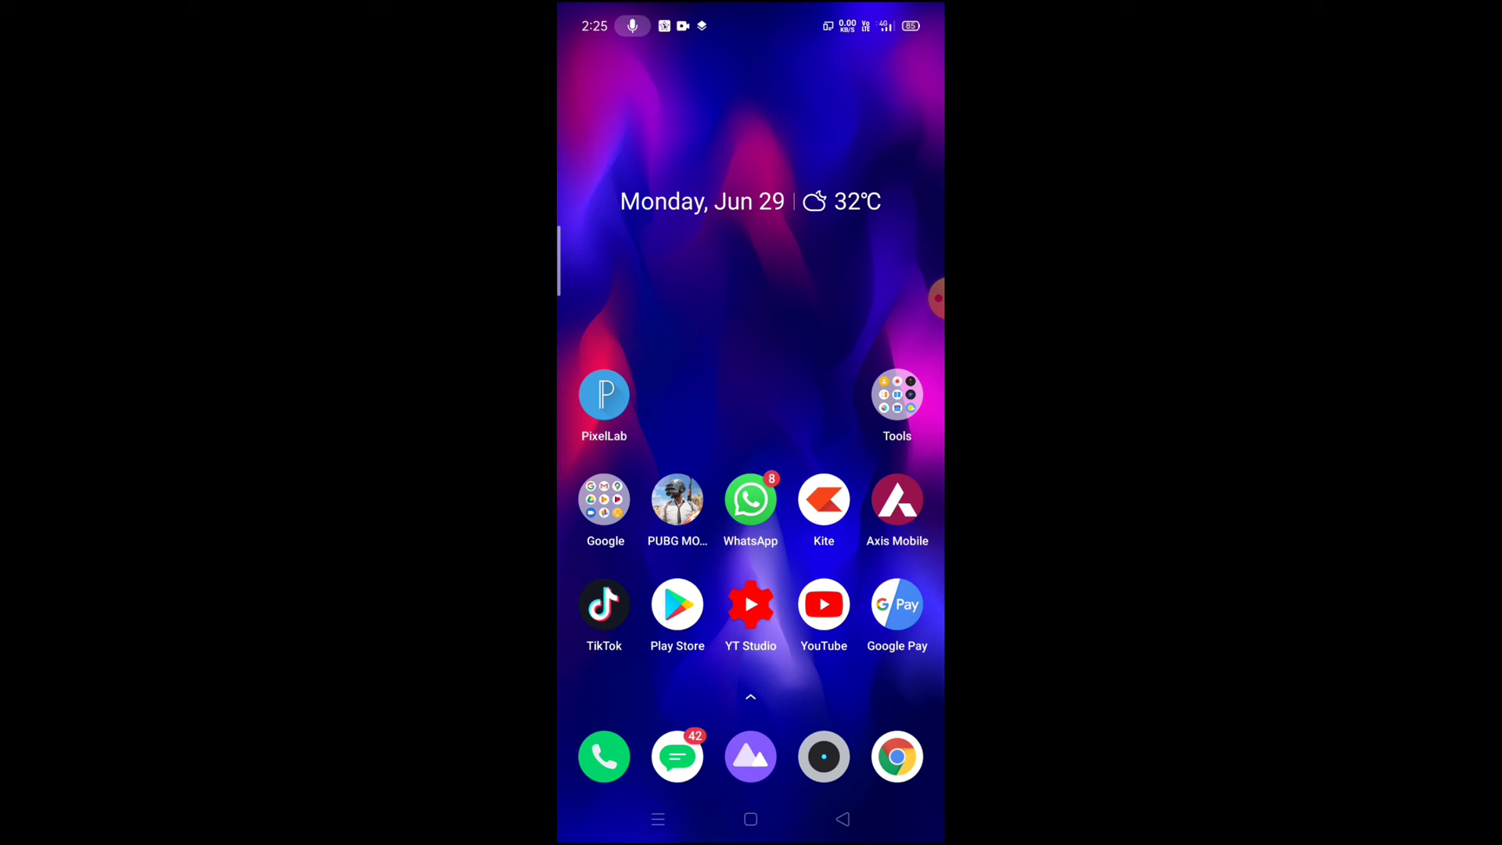
pyautogui.hscroll(-3)
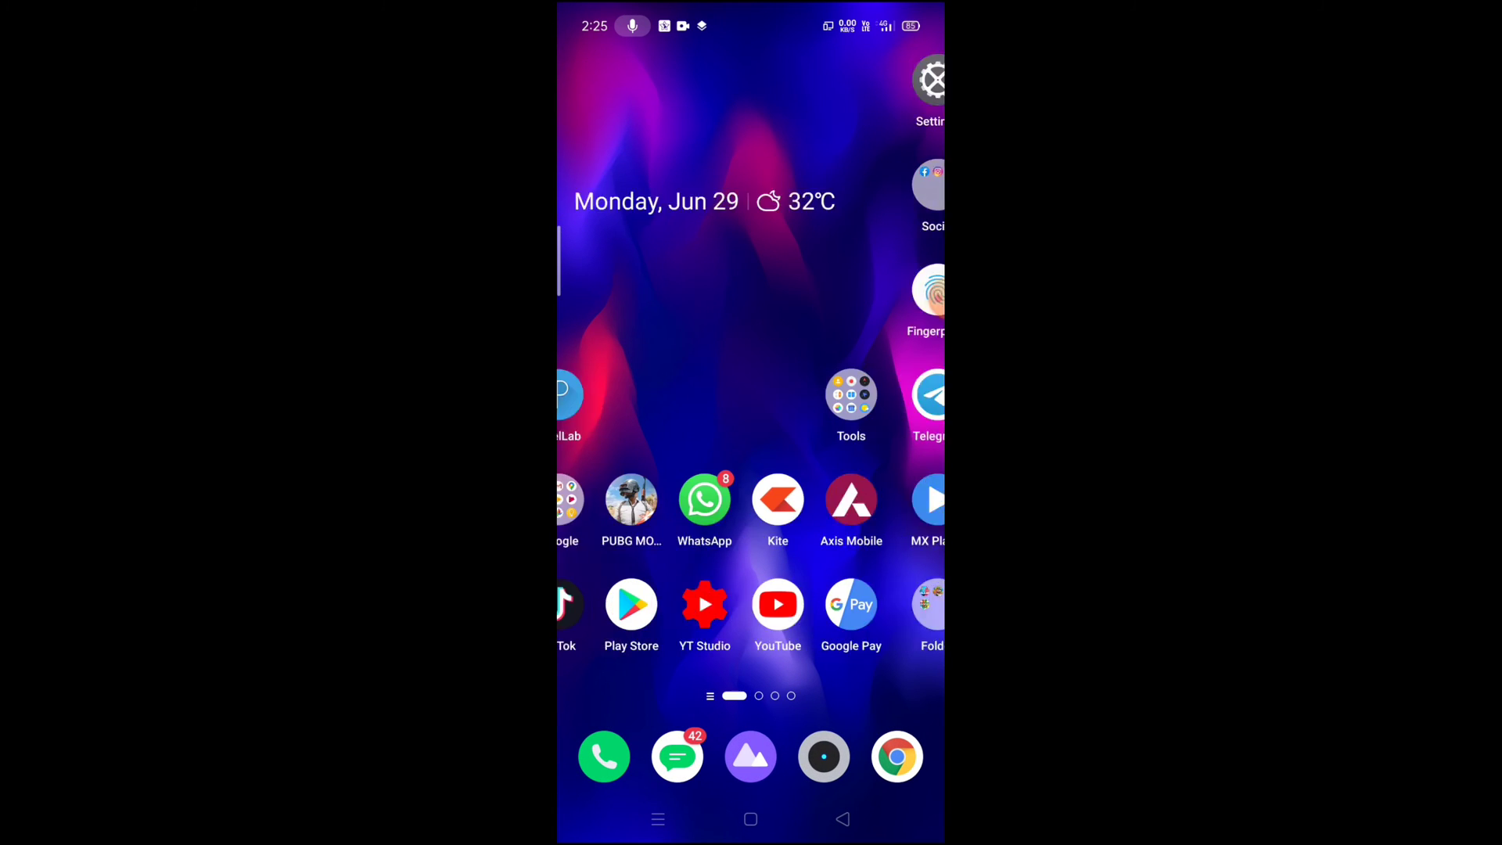